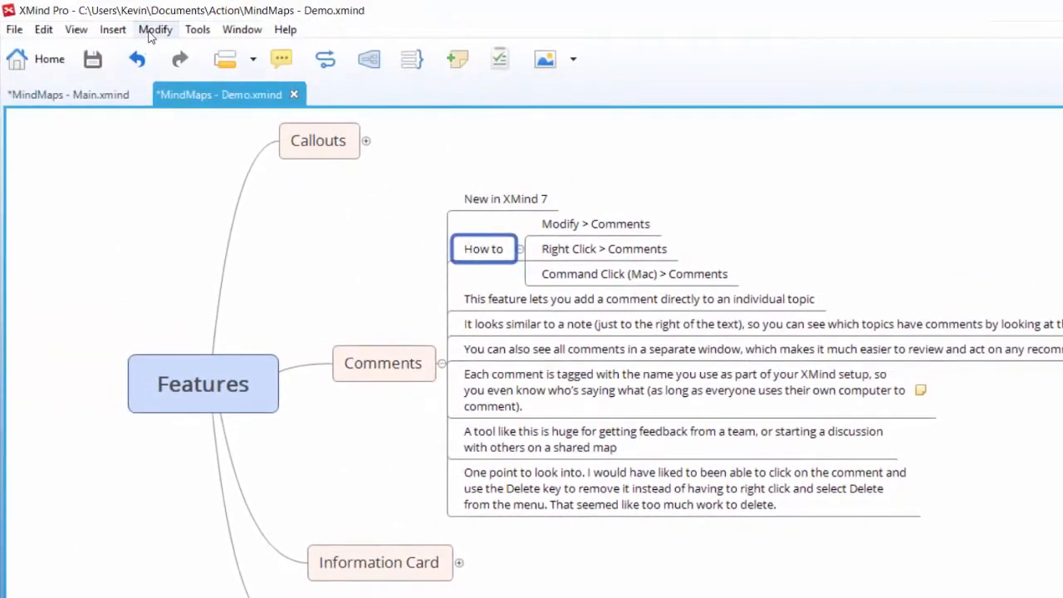
Add the comment "This is a comment. Hello" to the Right Click > Comments topic via its context menu
{"action": "left_click", "coordinate": [156, 30]}
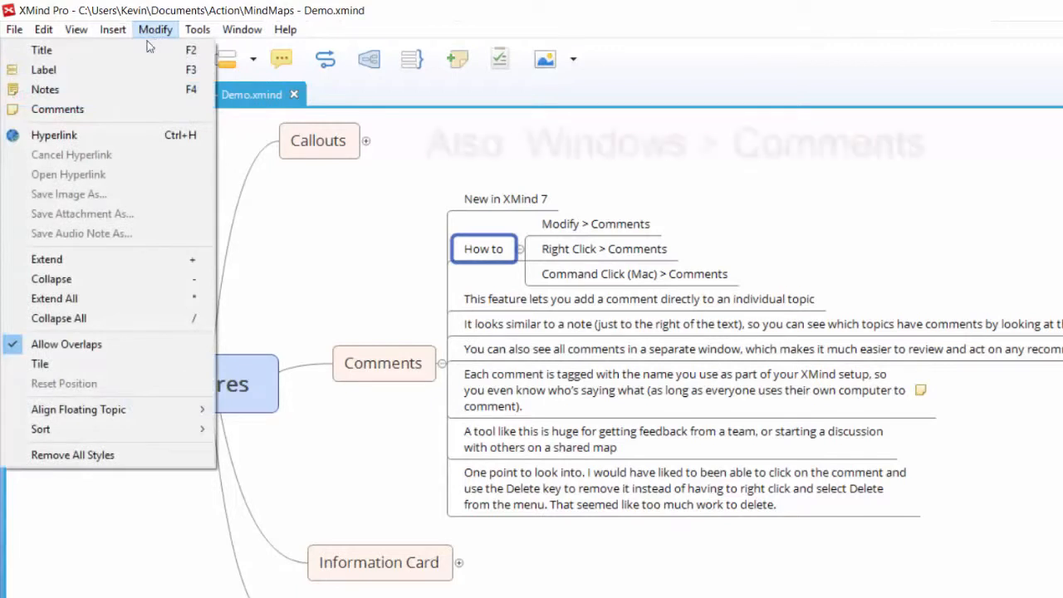
{"action": "mouse_move", "coordinate": [57, 110]}
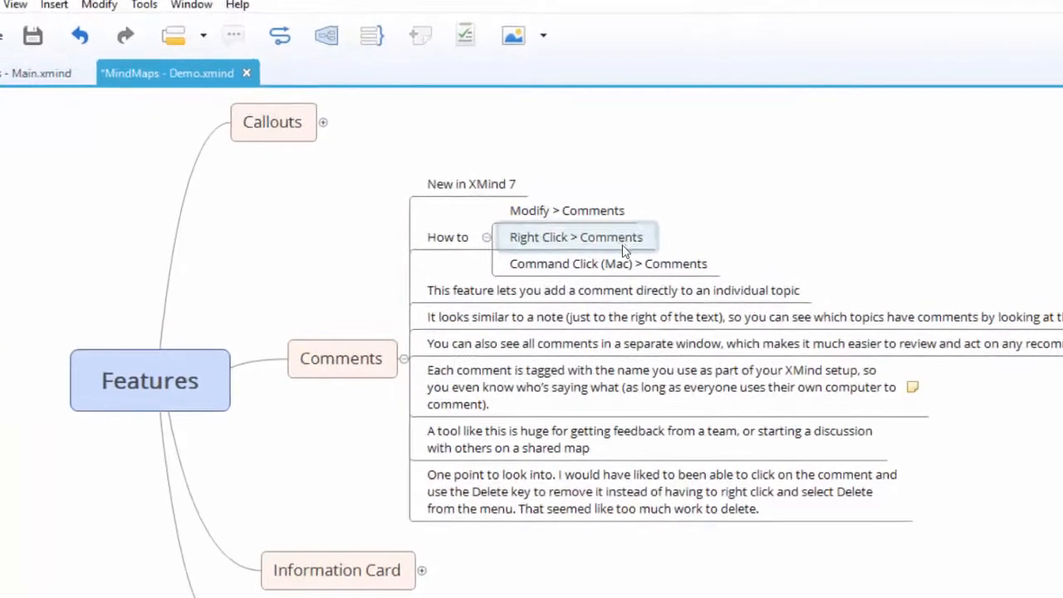
{"action": "right_click", "coordinate": [576, 236]}
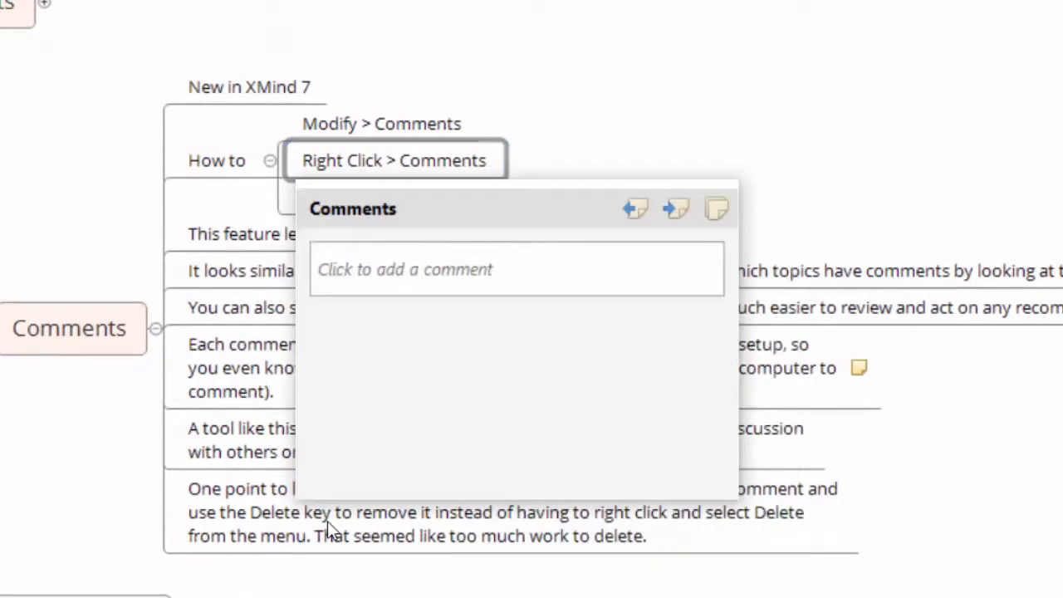
{"action": "left_click", "coordinate": [514, 269]}
{"action": "type", "text": "This is a"}
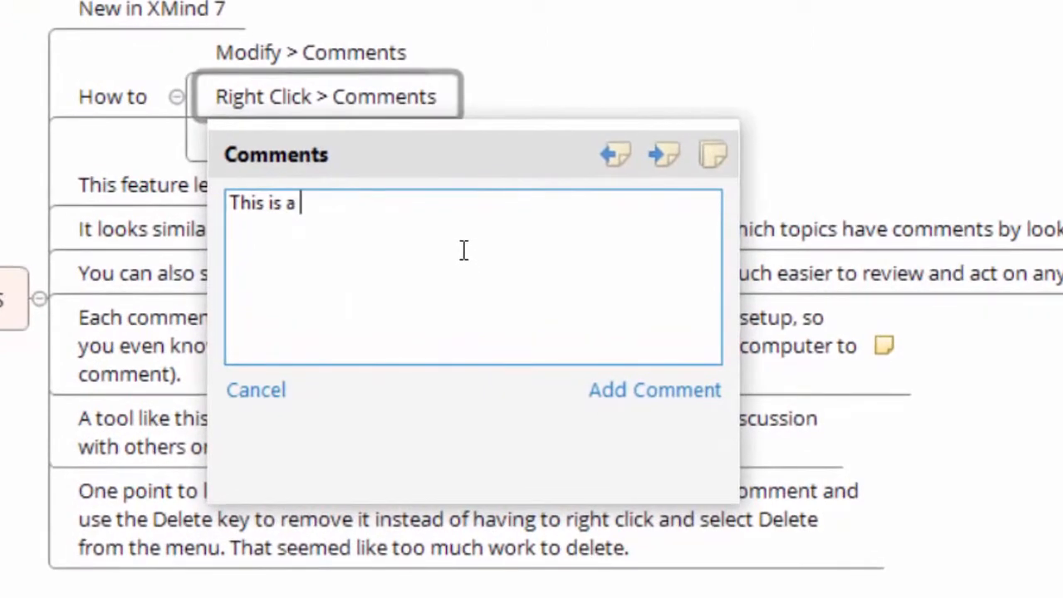
{"action": "type", "text": "comment. Hel"}
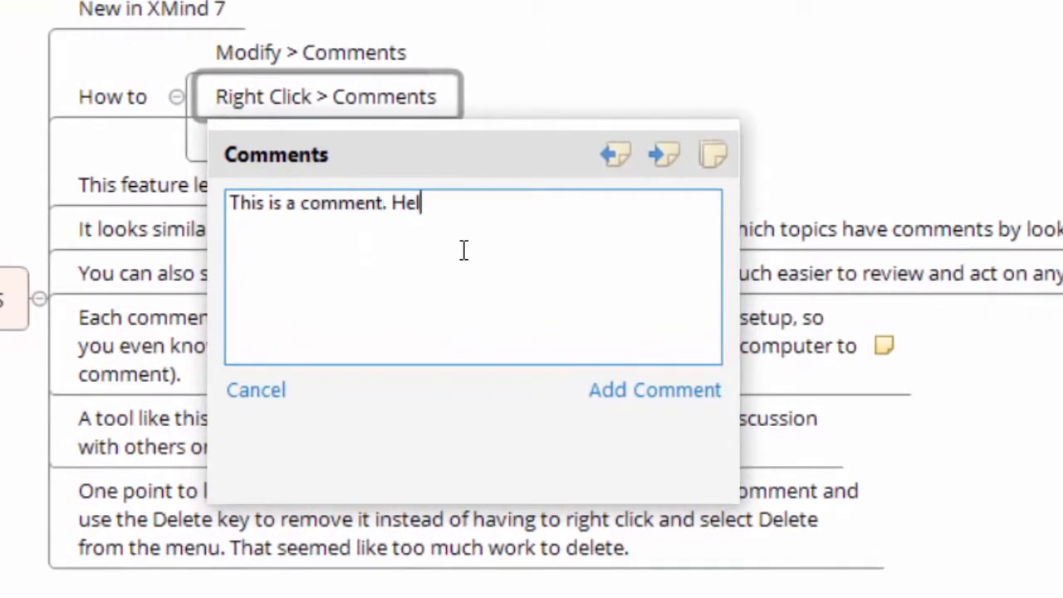
{"action": "type", "text": "lo"}
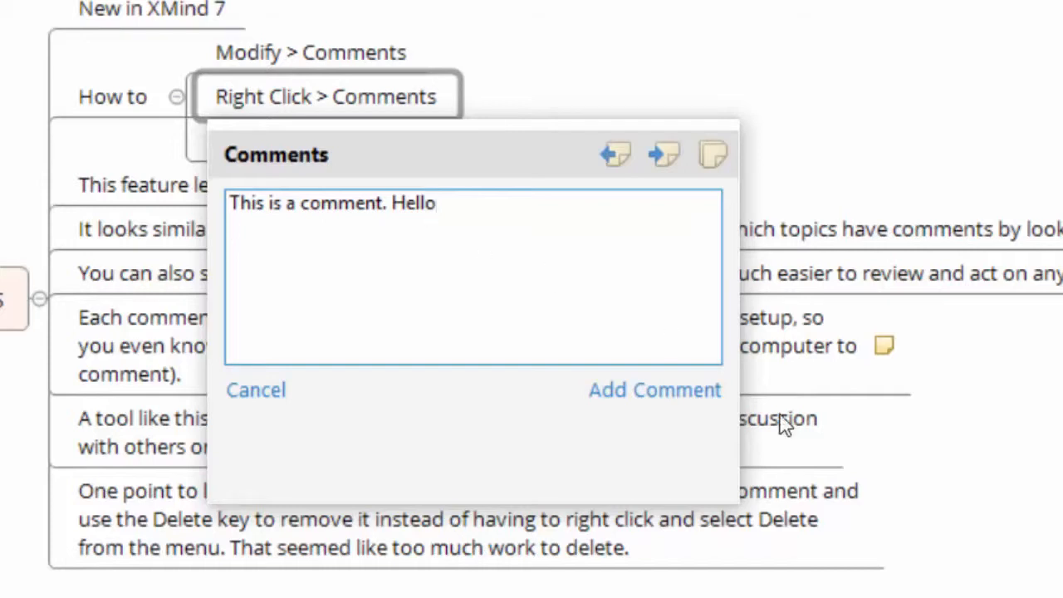
{"action": "left_click", "coordinate": [654, 388]}
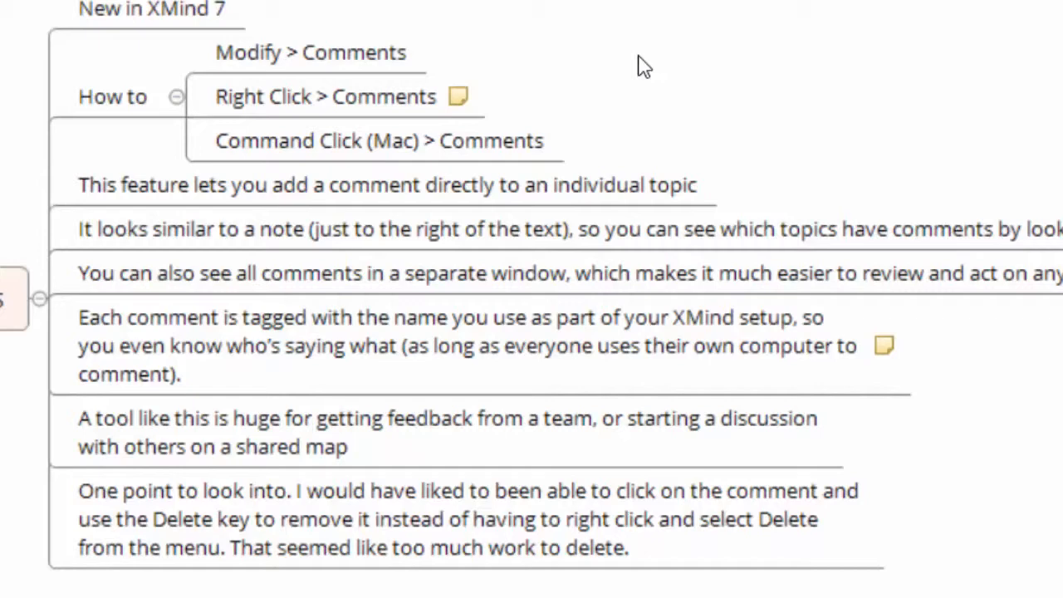
Reopen the Comments popup on the topic to view "This is a comment. Hello" with author and date
{"action": "left_click", "coordinate": [459, 95]}
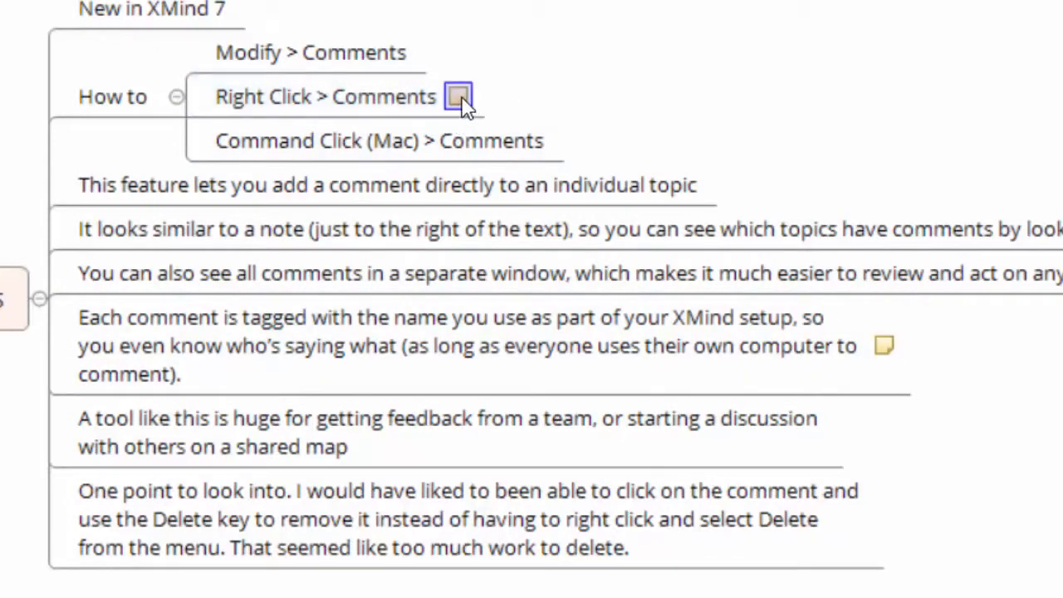
{"action": "left_click", "coordinate": [457, 95]}
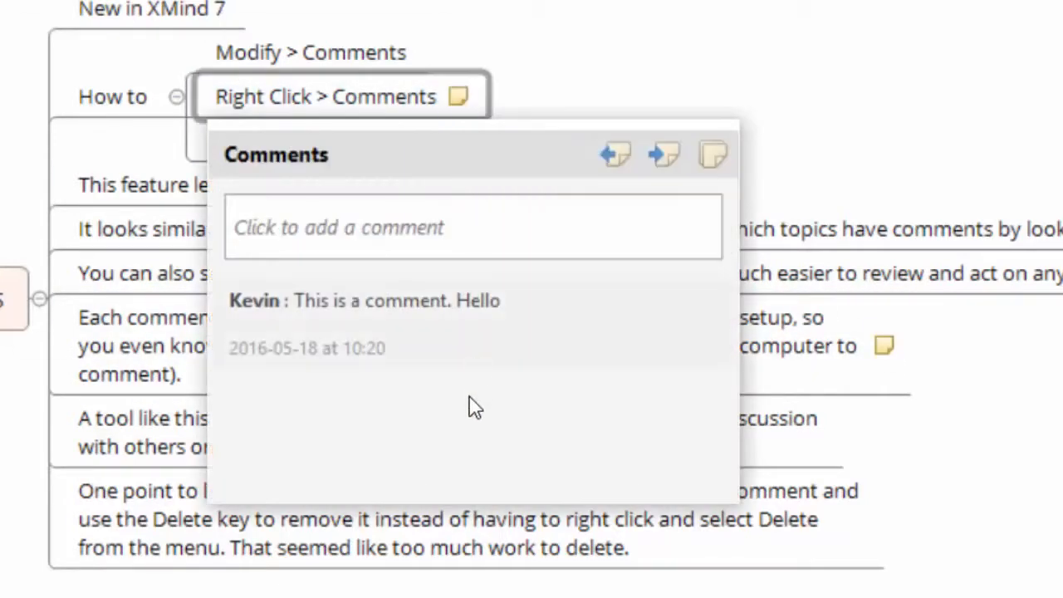
{"action": "mouse_move", "coordinate": [241, 313]}
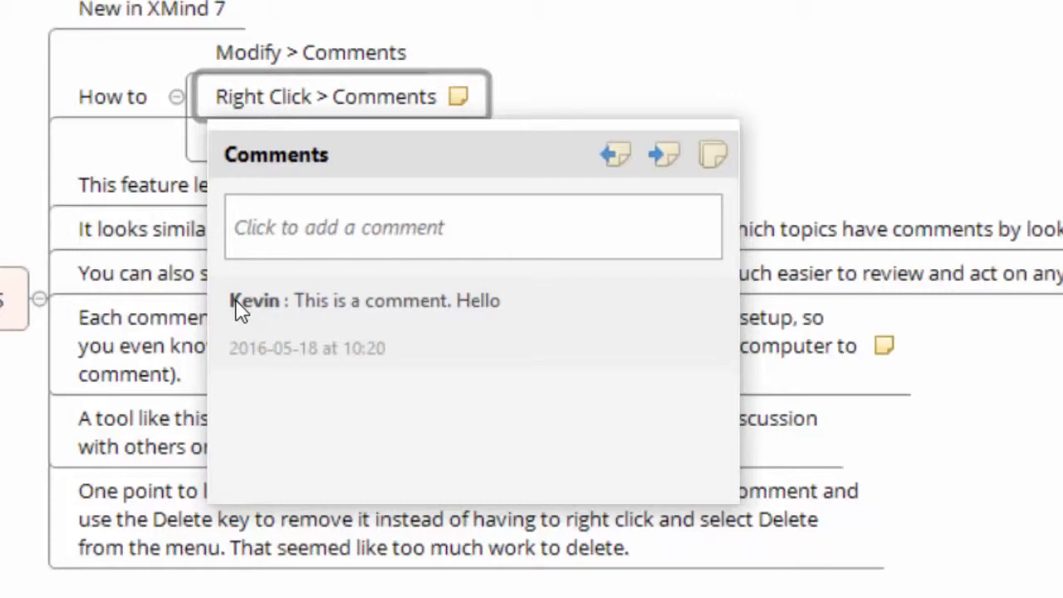
{"action": "mouse_move", "coordinate": [425, 296]}
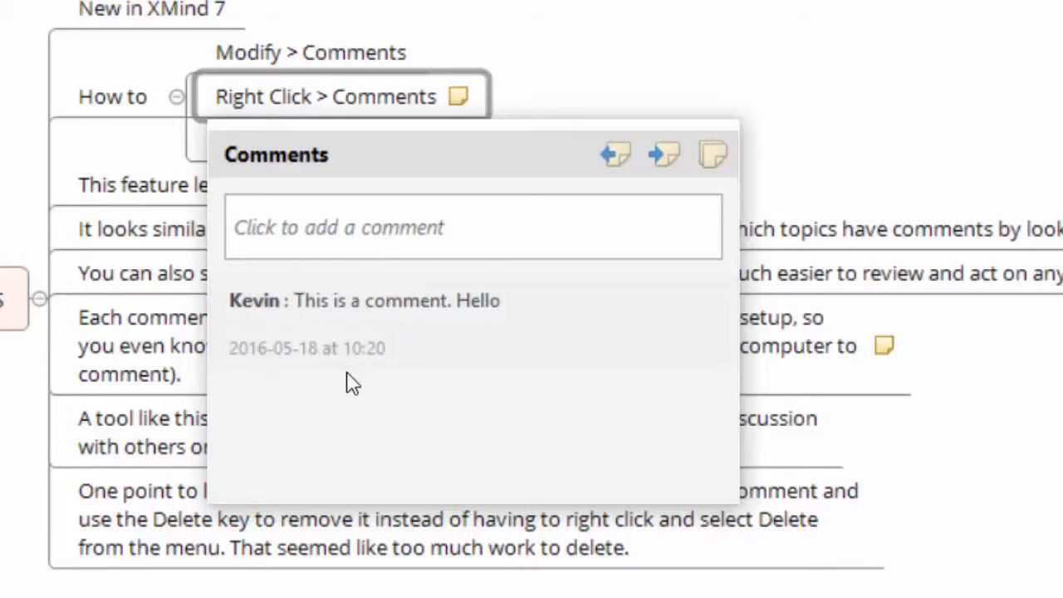
{"action": "mouse_move", "coordinate": [340, 395]}
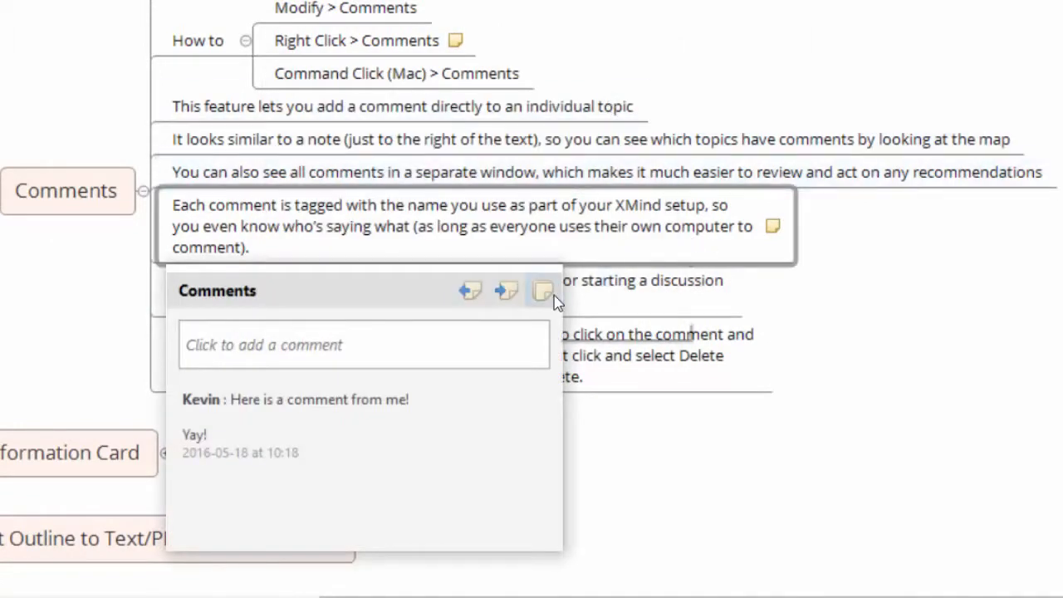
{"action": "mouse_move", "coordinate": [543, 290]}
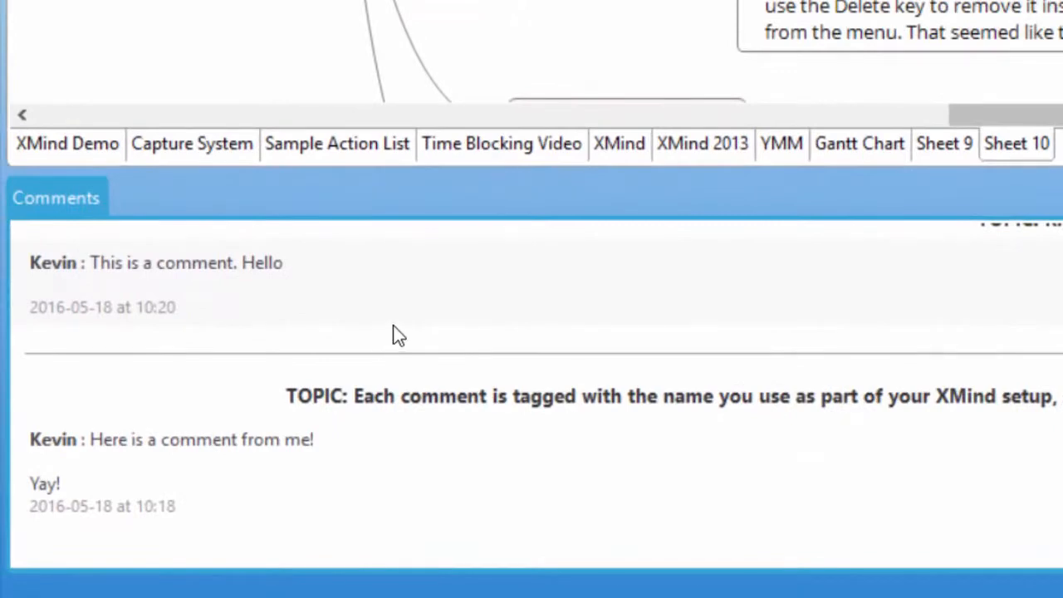
{"action": "mouse_move", "coordinate": [340, 312]}
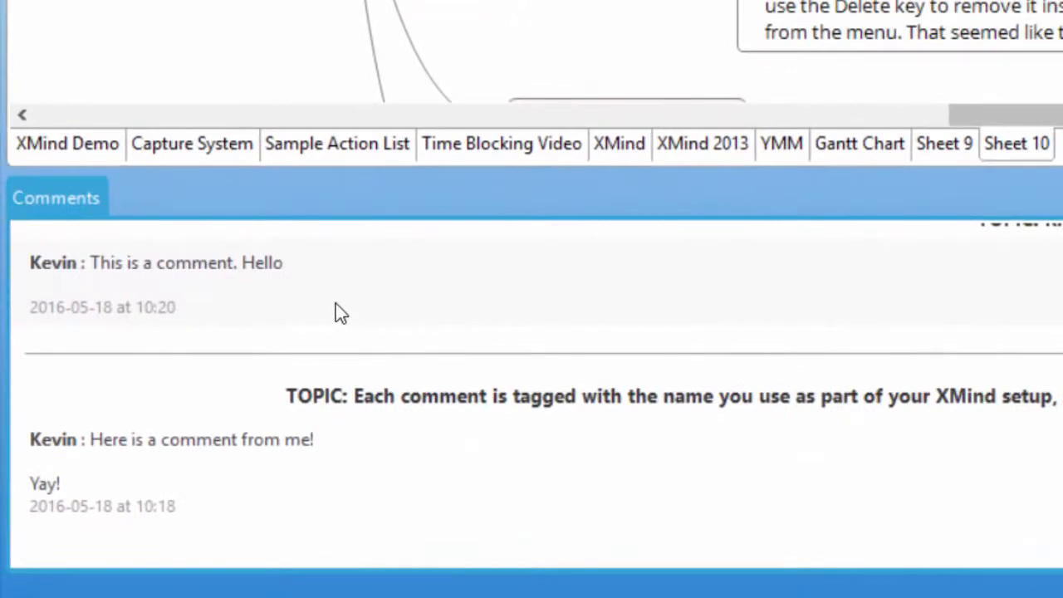
{"action": "mouse_move", "coordinate": [601, 369]}
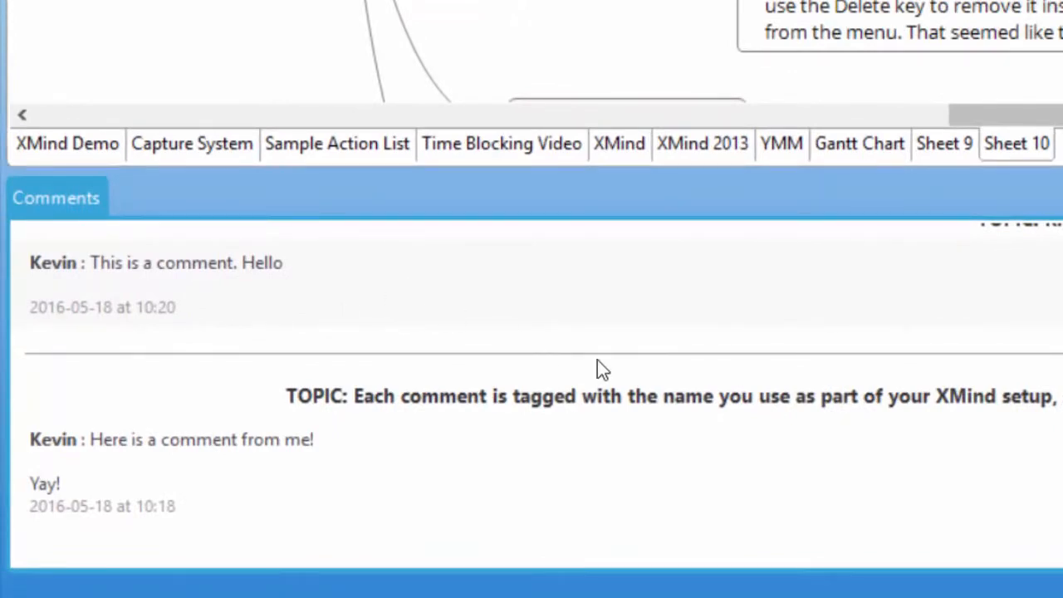
{"action": "mouse_move", "coordinate": [971, 407]}
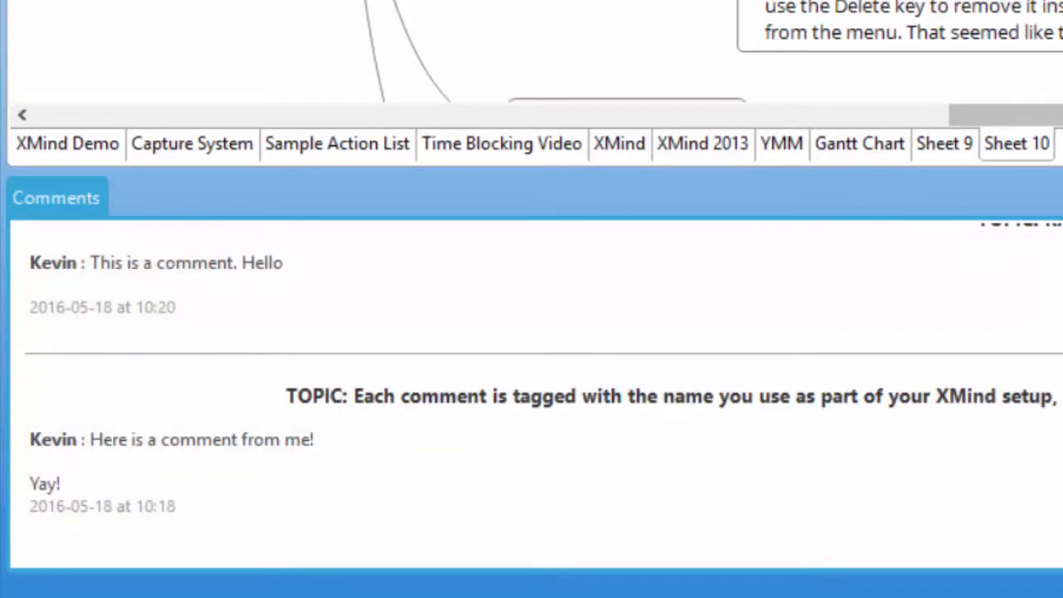
{"action": "mouse_move", "coordinate": [558, 380]}
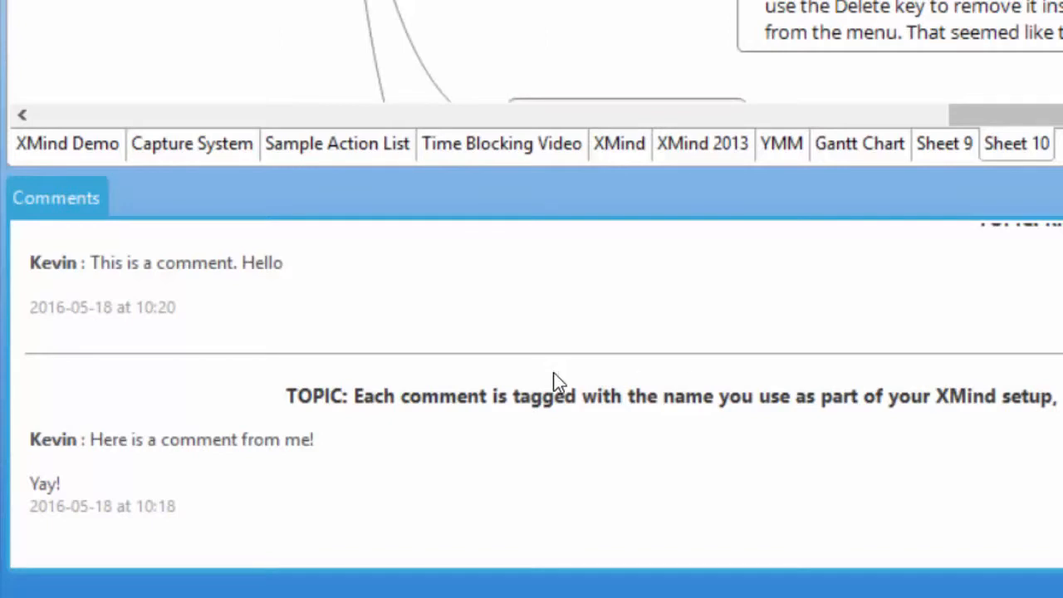
{"action": "mouse_move", "coordinate": [300, 230]}
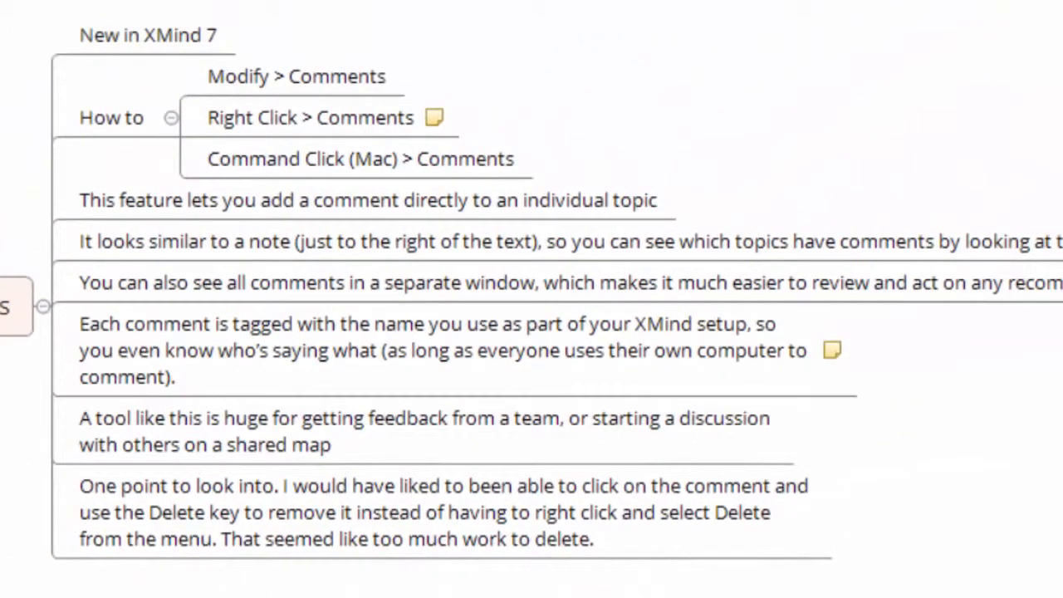
{"action": "mouse_move", "coordinate": [590, 163]}
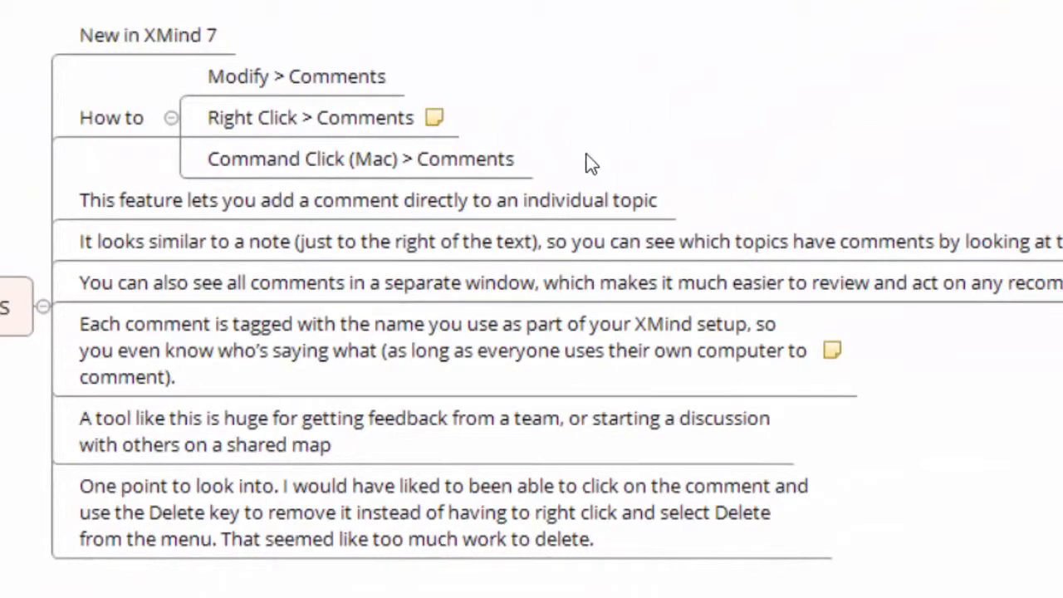
{"action": "left_click", "coordinate": [366, 199]}
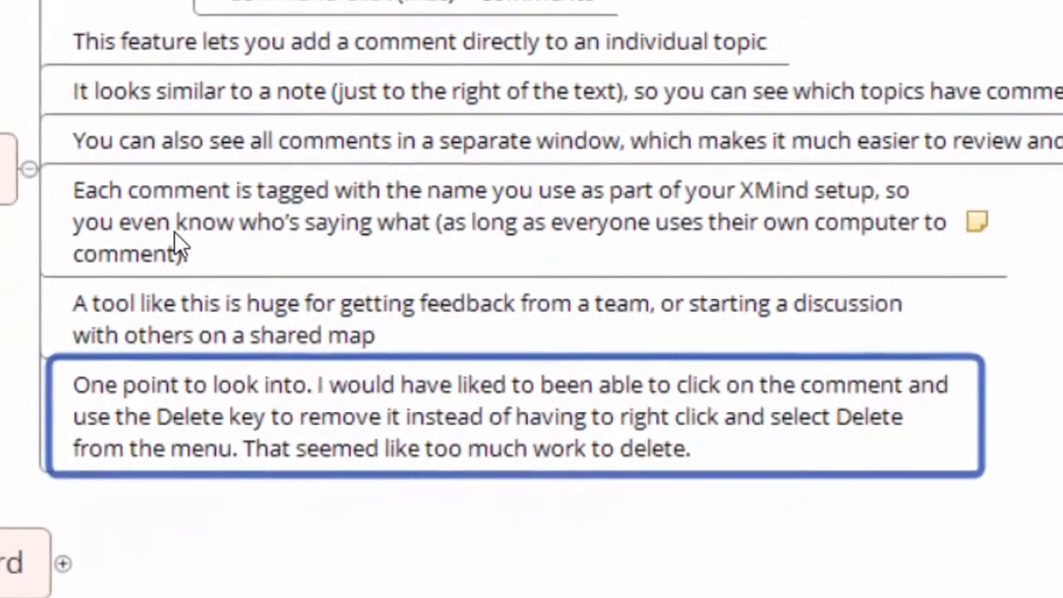
{"action": "scroll", "scroll_direction": "down", "scroll_amount": 3}
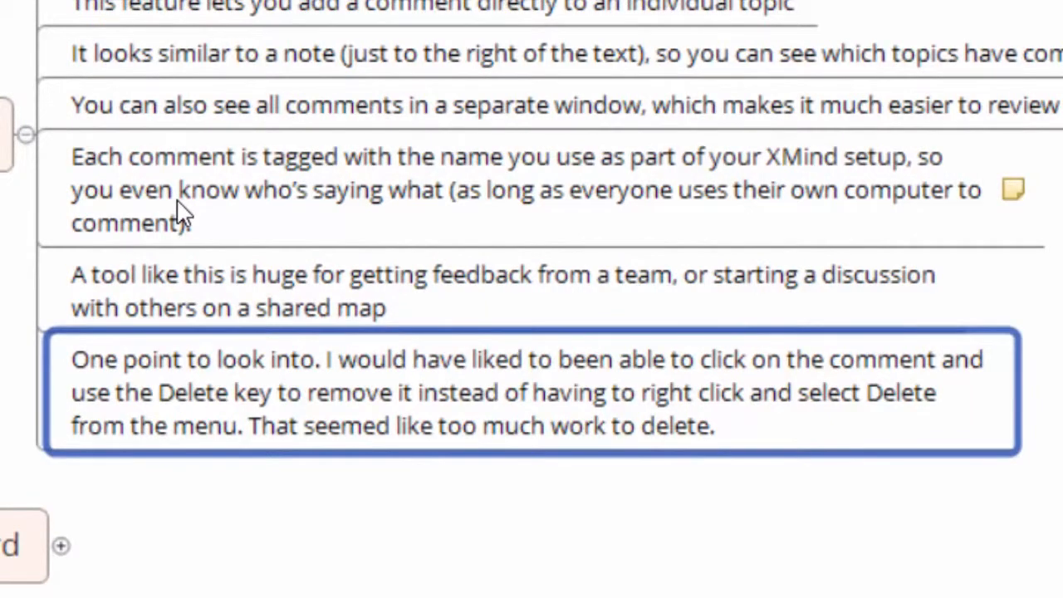